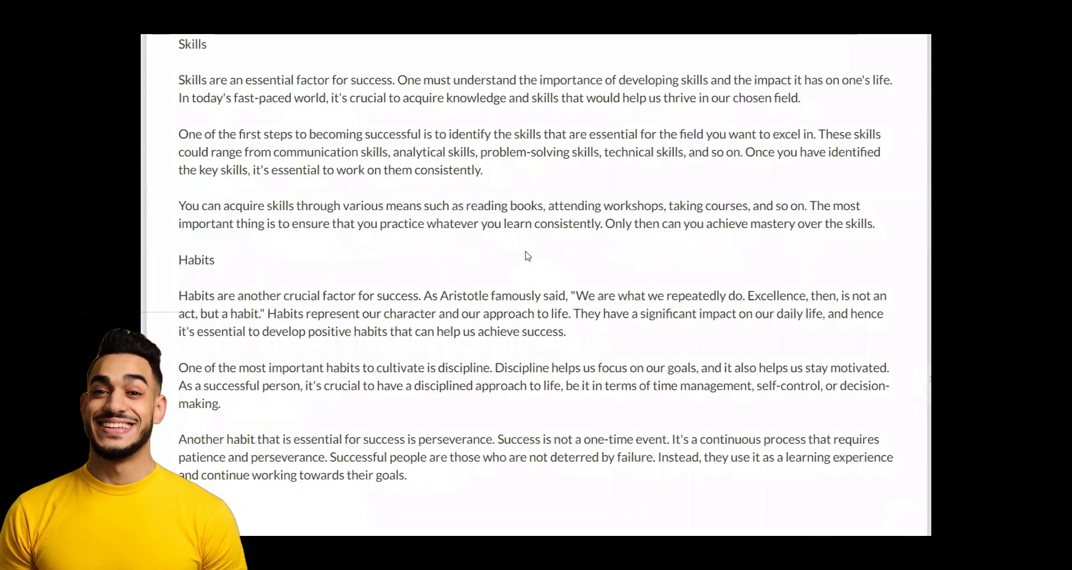
- Scroll through the generated skills and habits article before heading to the Rytar home page
scroll(down, 3)
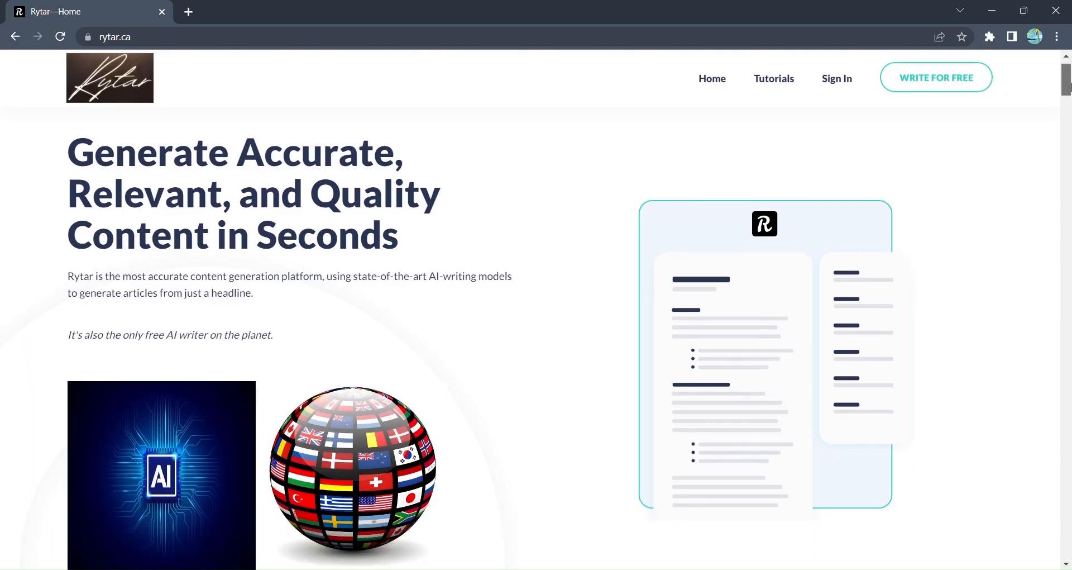
scroll(down, 3)
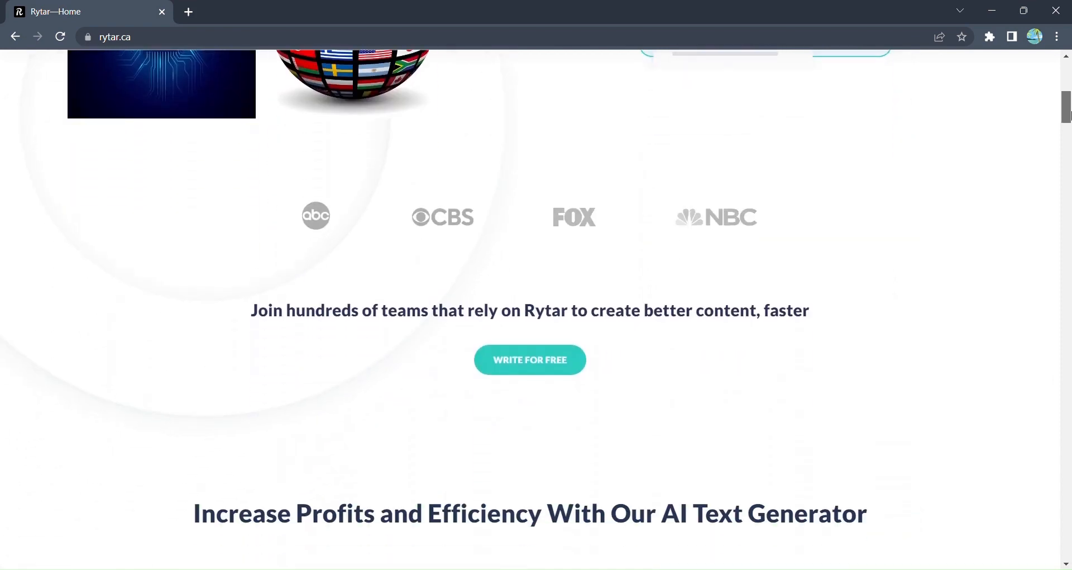
scroll(down, 3)
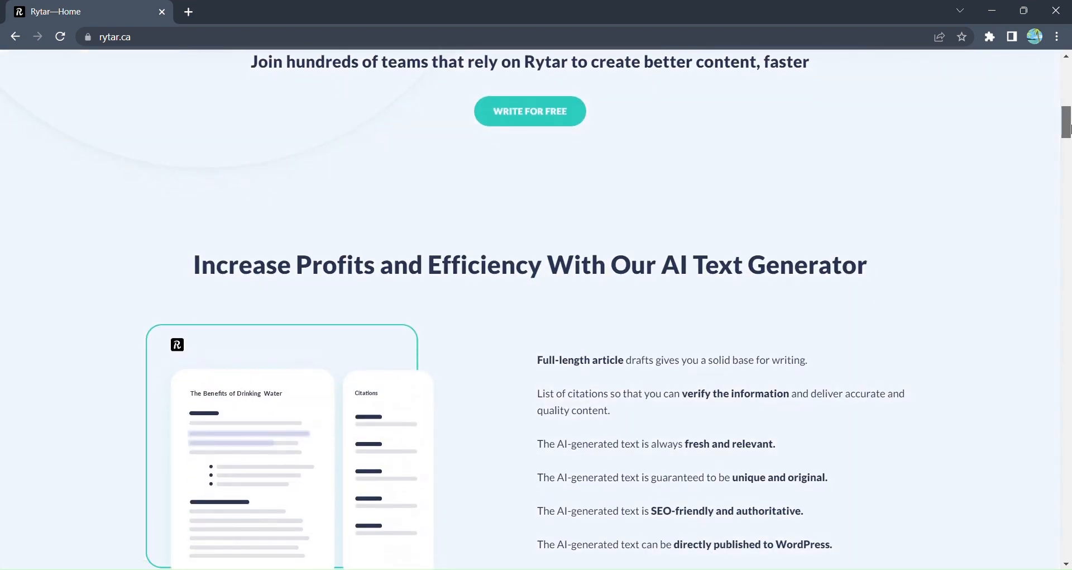
scroll(down, 3)
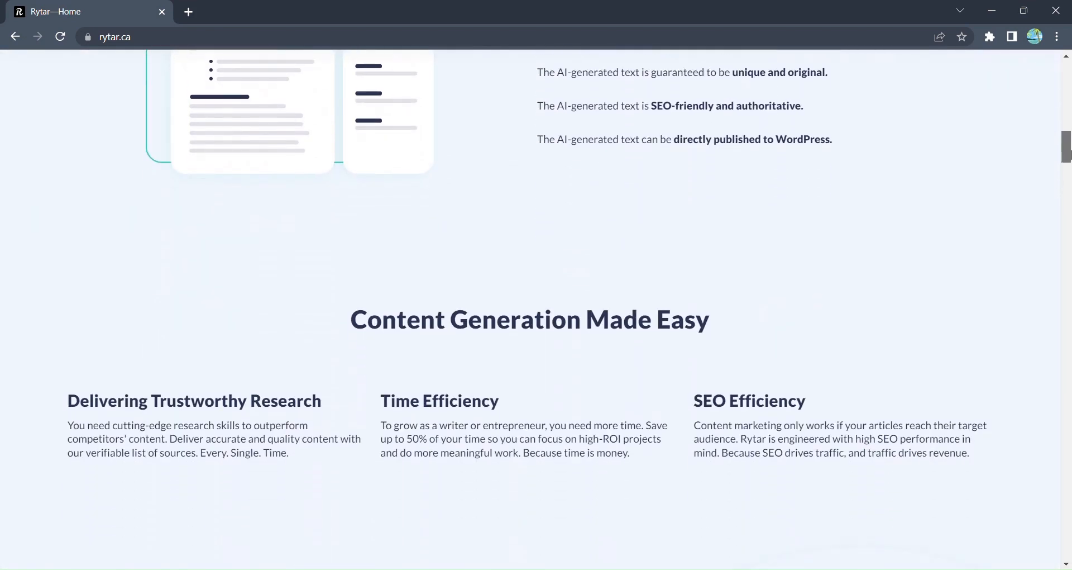
scroll(down, 3)
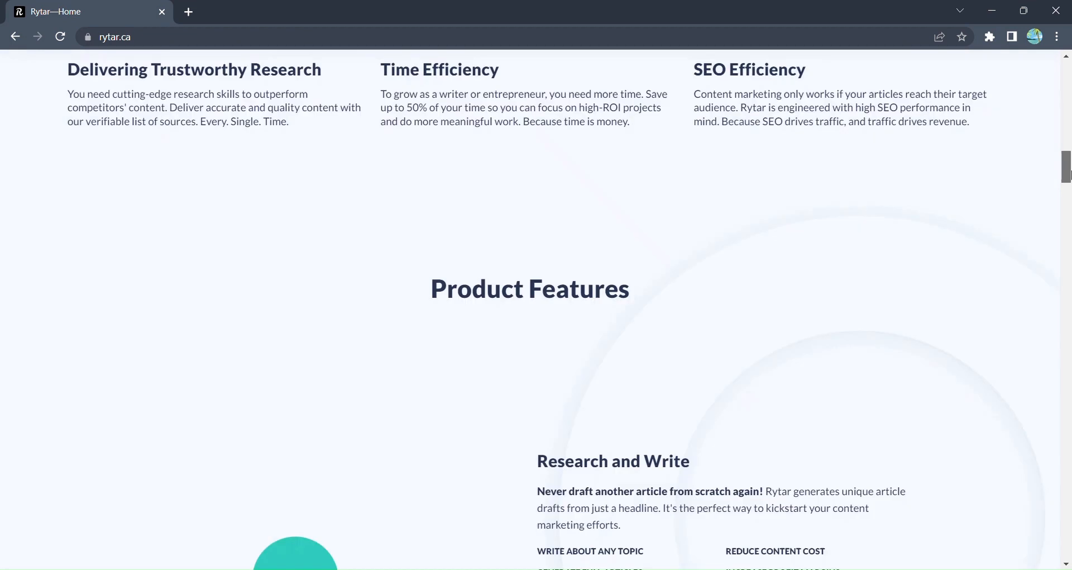
scroll(down, 3)
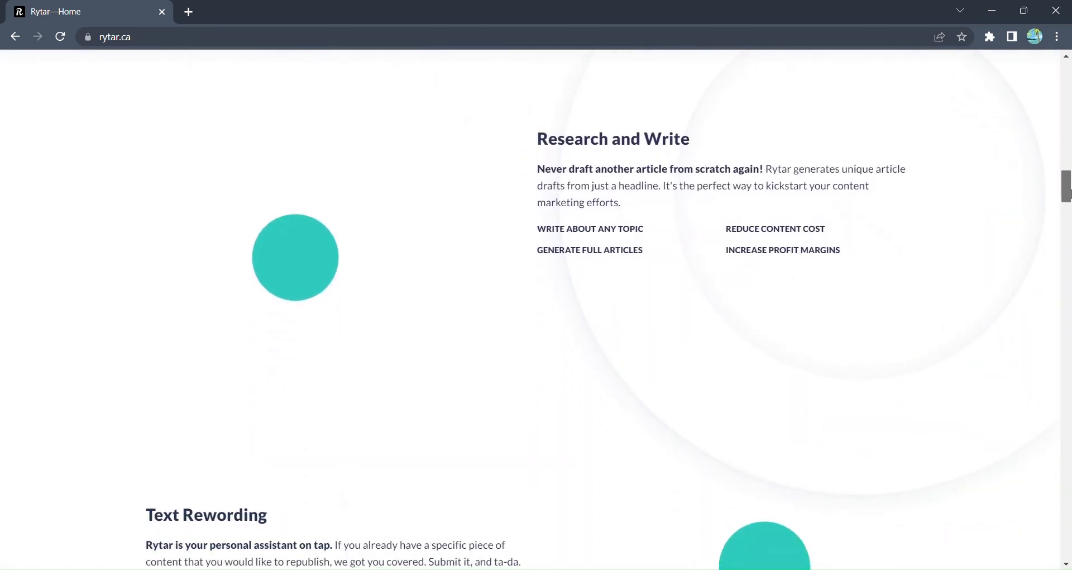
scroll(down, 3)
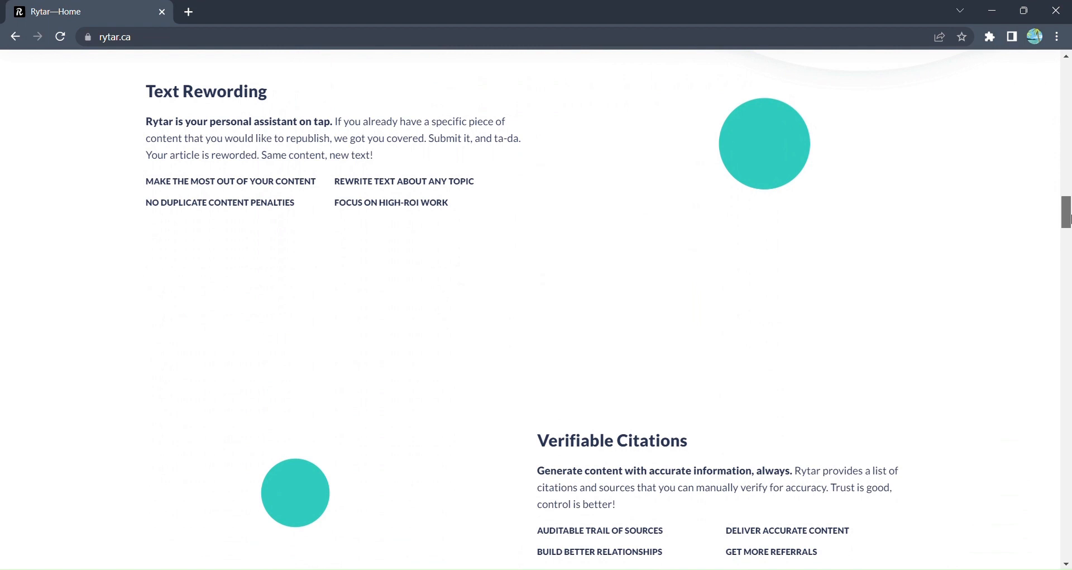
scroll(down, 3)
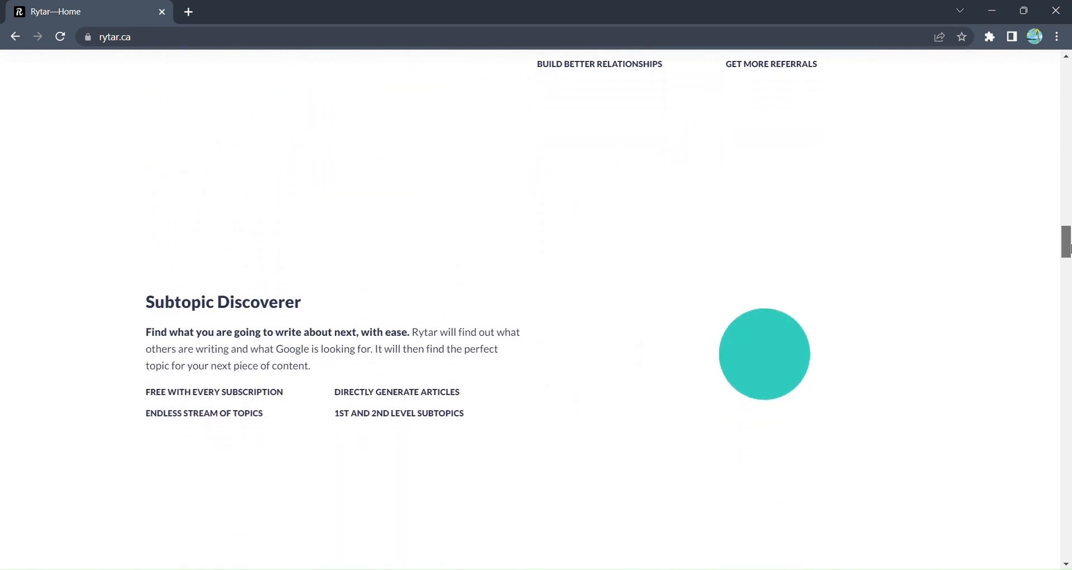
scroll(down, 3)
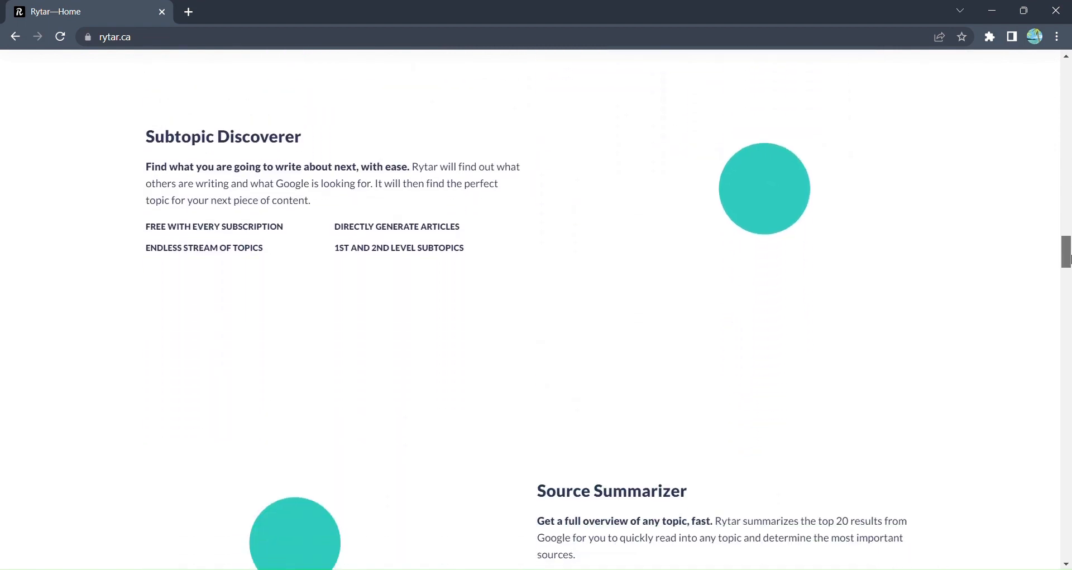
scroll(down, 3)
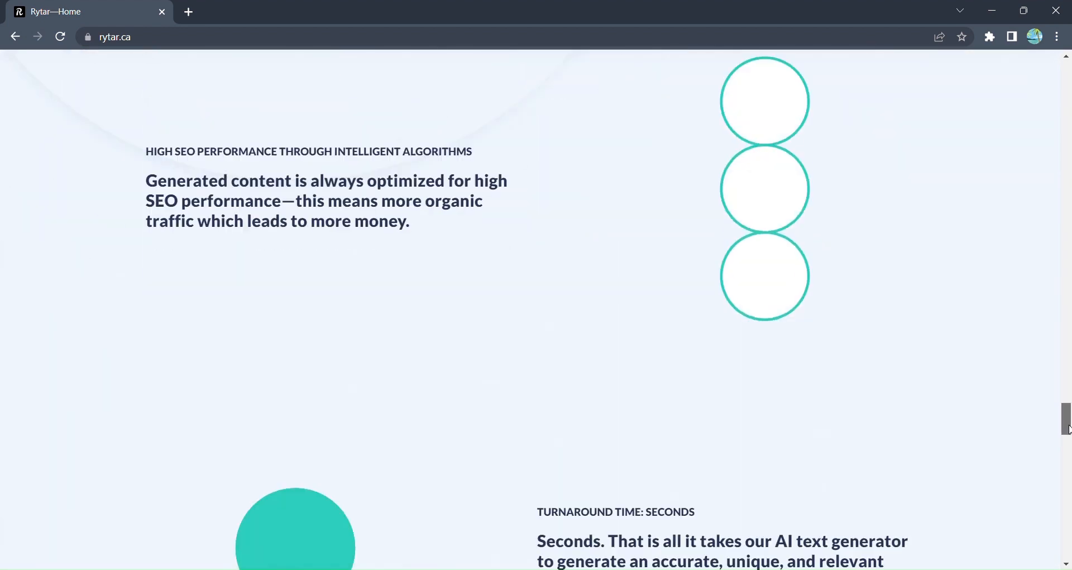
scroll(down, 3)
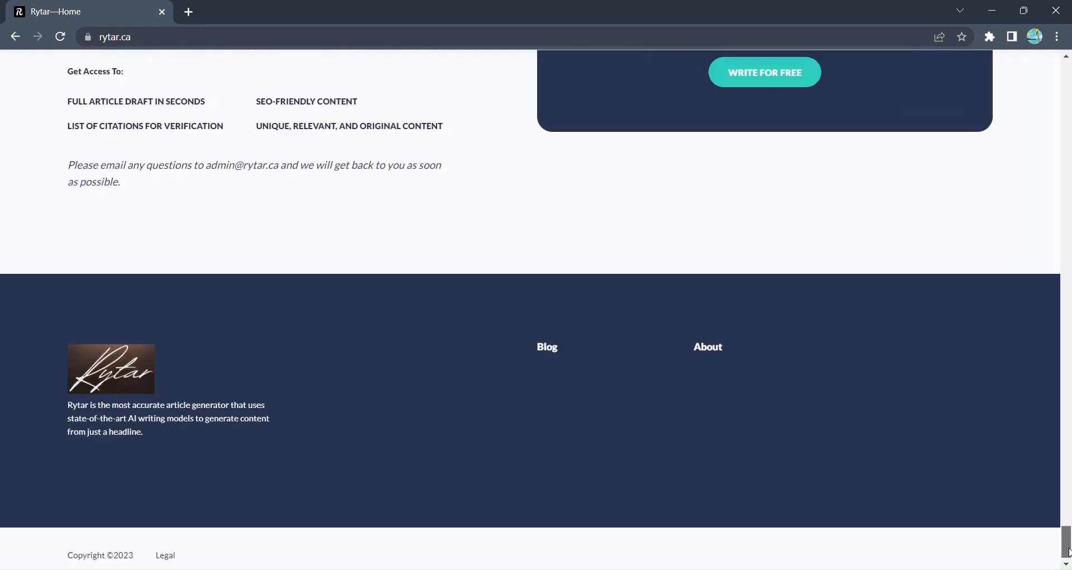
scroll(up, 3)
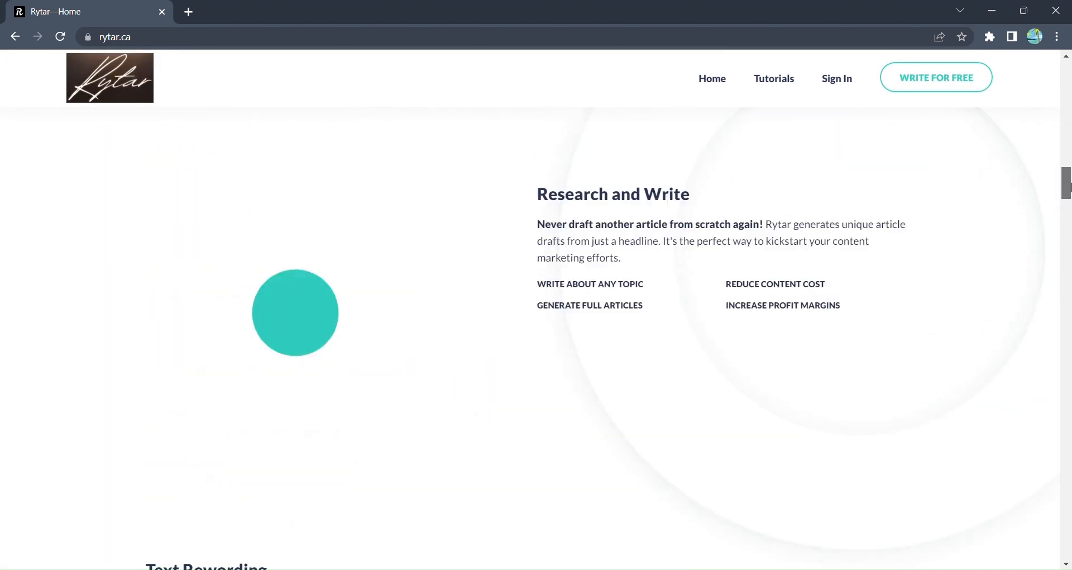
scroll(up, 3)
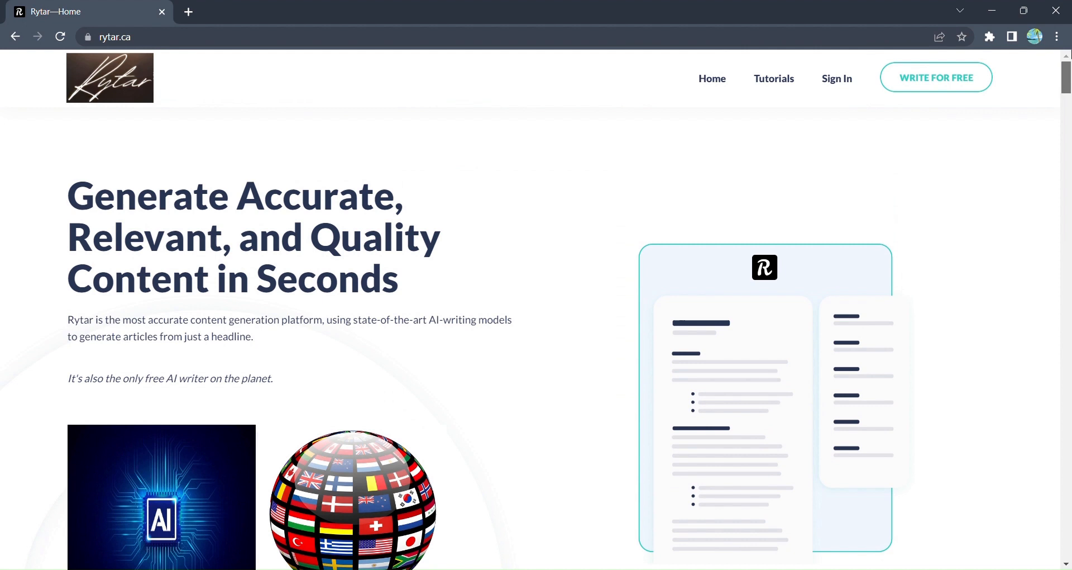
scroll(down, 3)
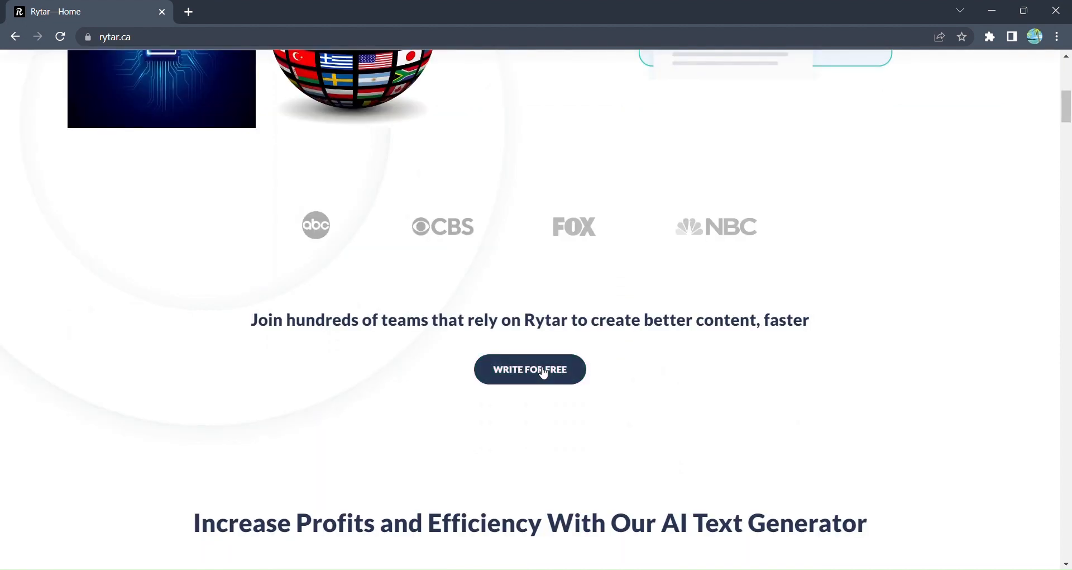
- Write a 500-word 'Digital marketing' article with Informal tone and High creativity
click(529, 370)
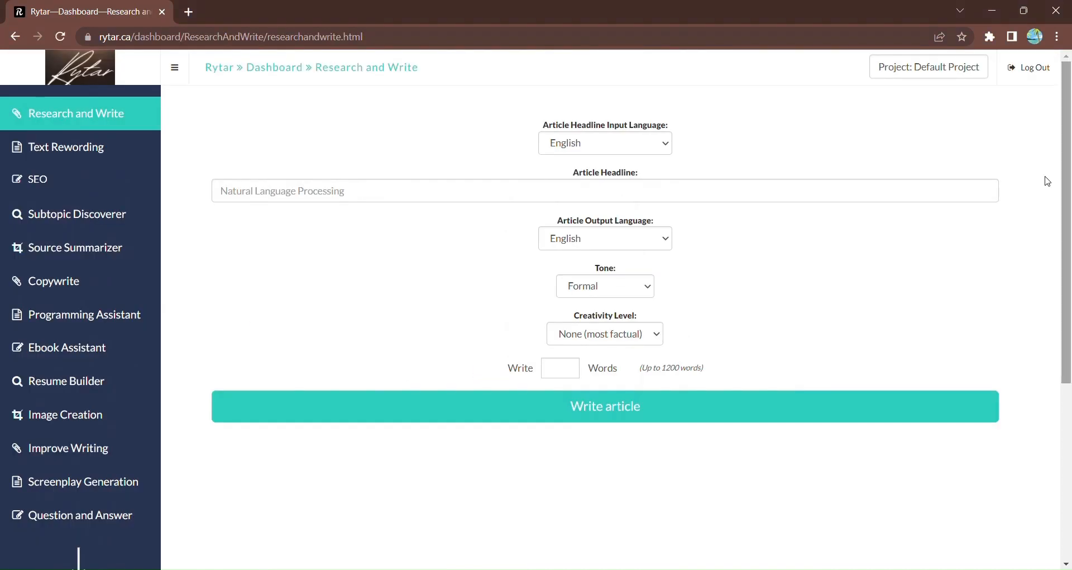
click(604, 190)
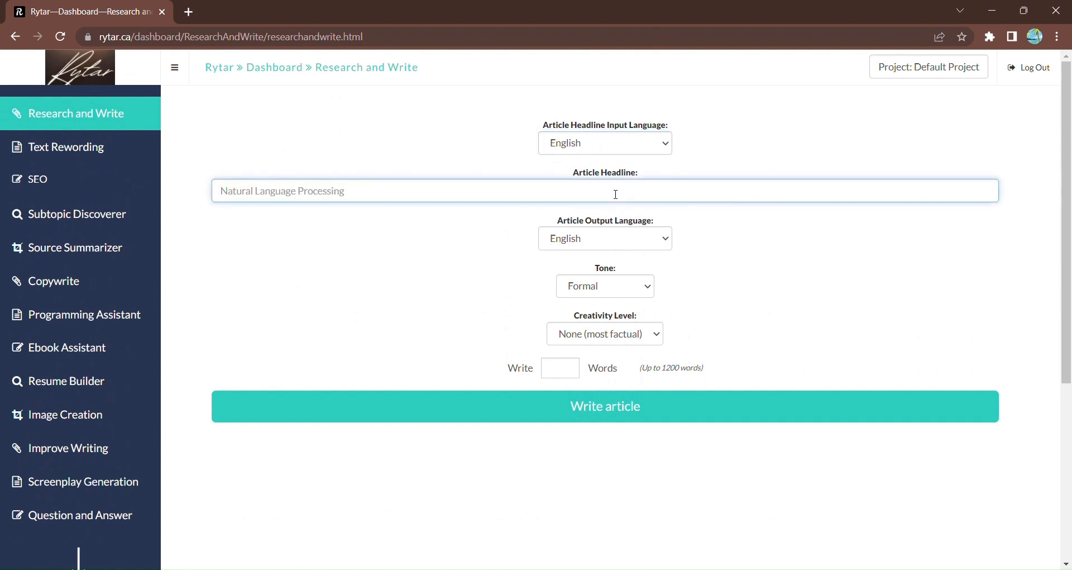
text(Digital marketing)
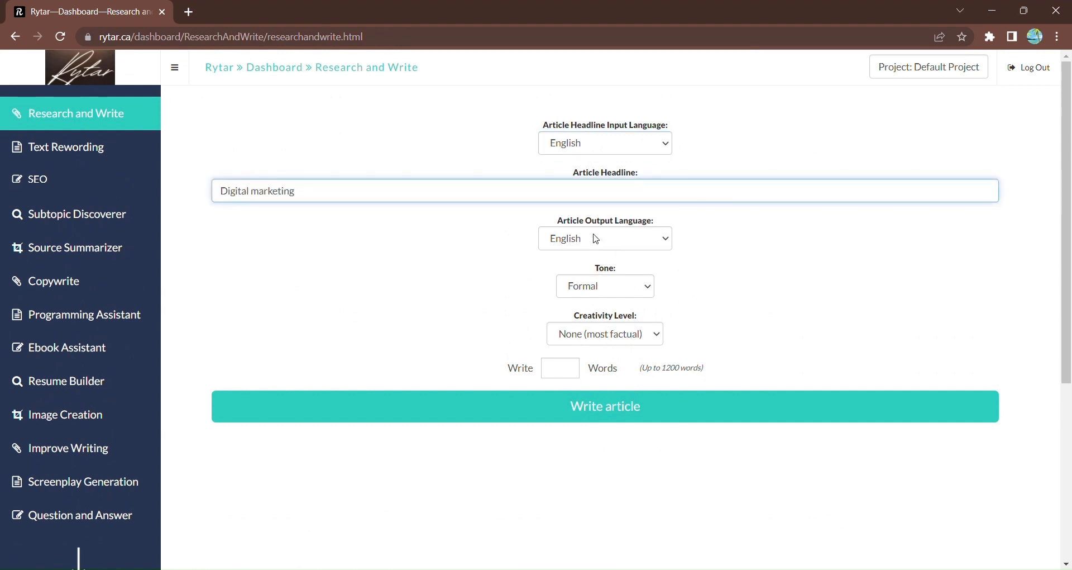
click(605, 285)
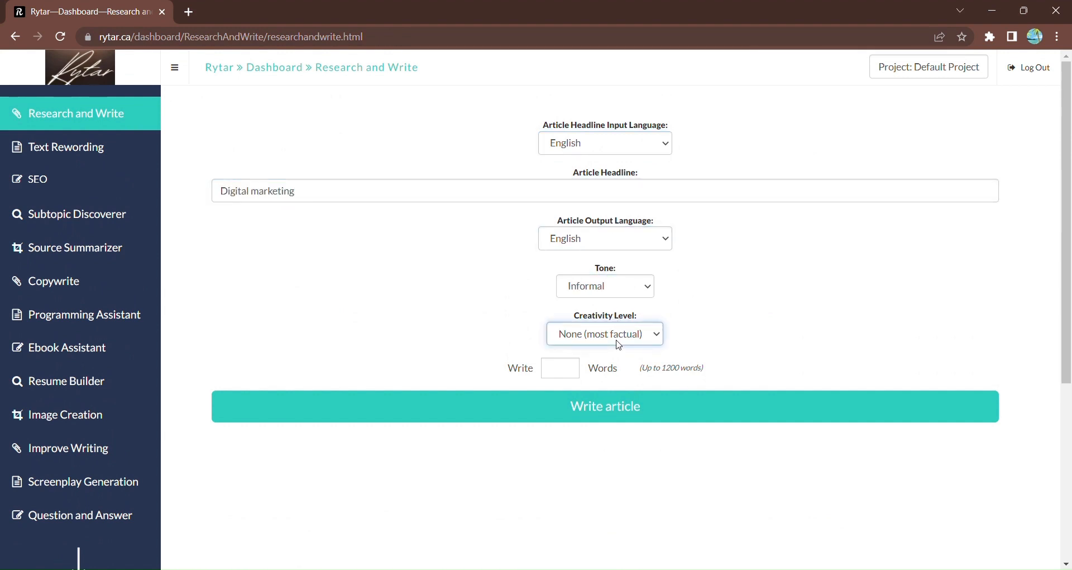
click(604, 333)
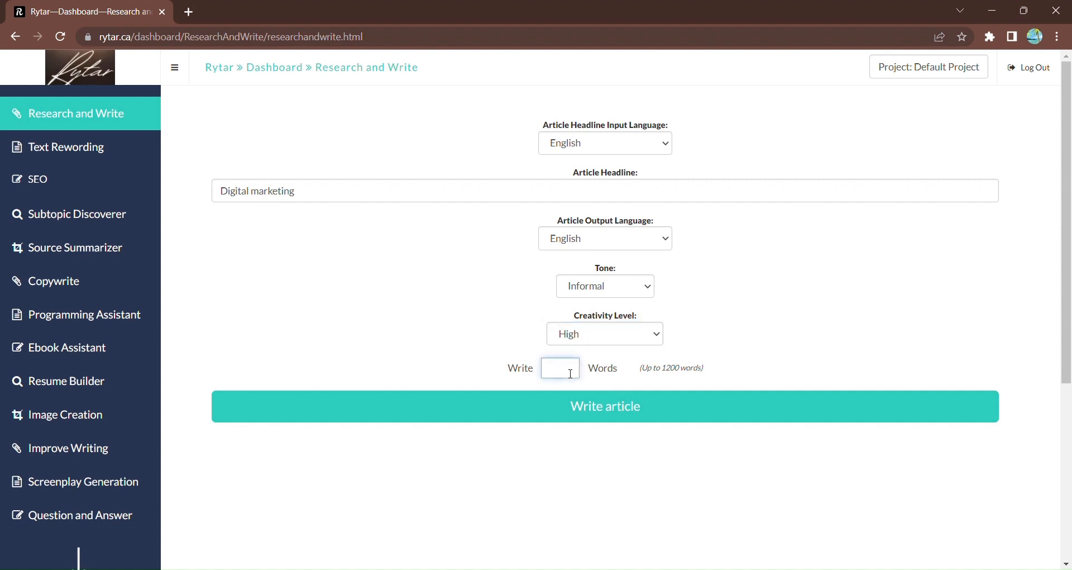
text(500)
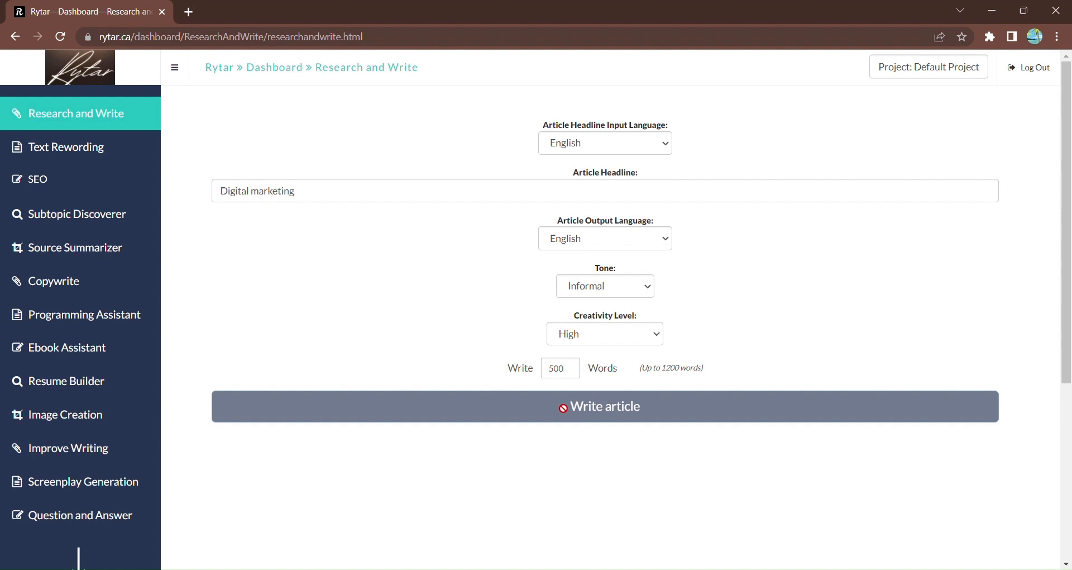
click(604, 406)
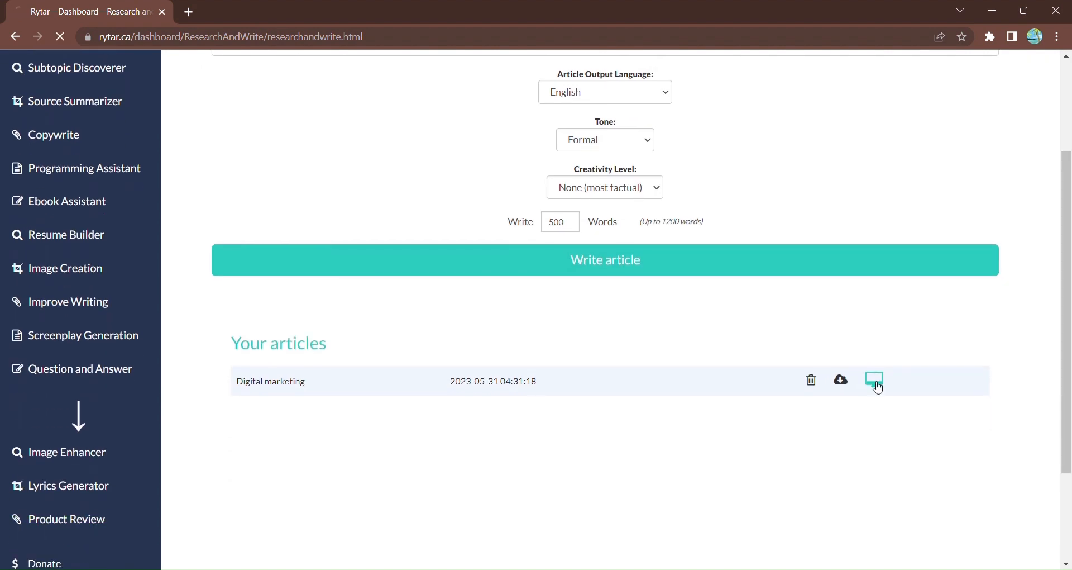
- Review the finished Digital marketing article, then switch to the Text Rewording tool
click(875, 380)
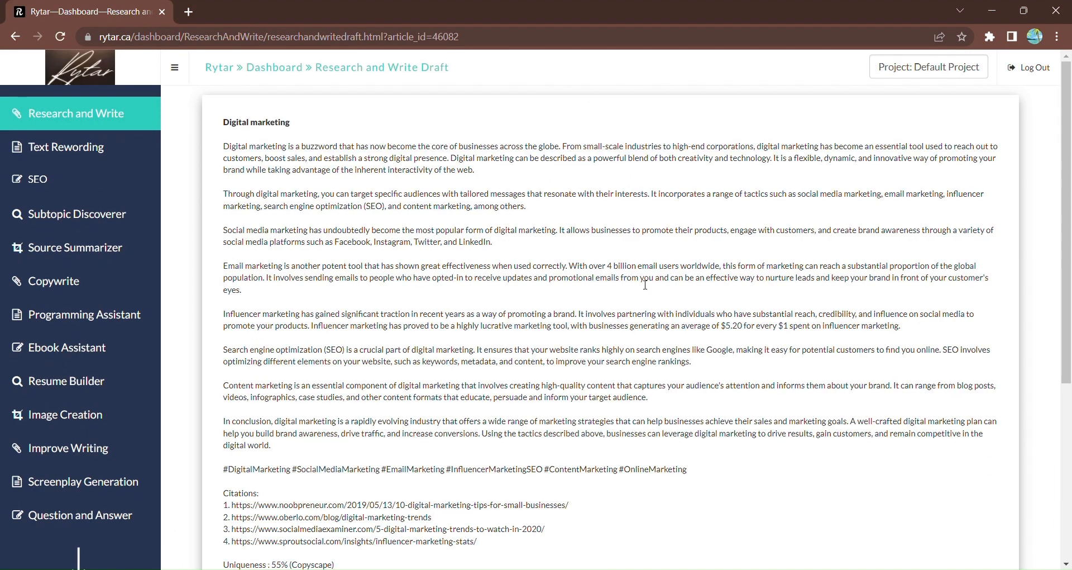
mouse_move(479, 179)
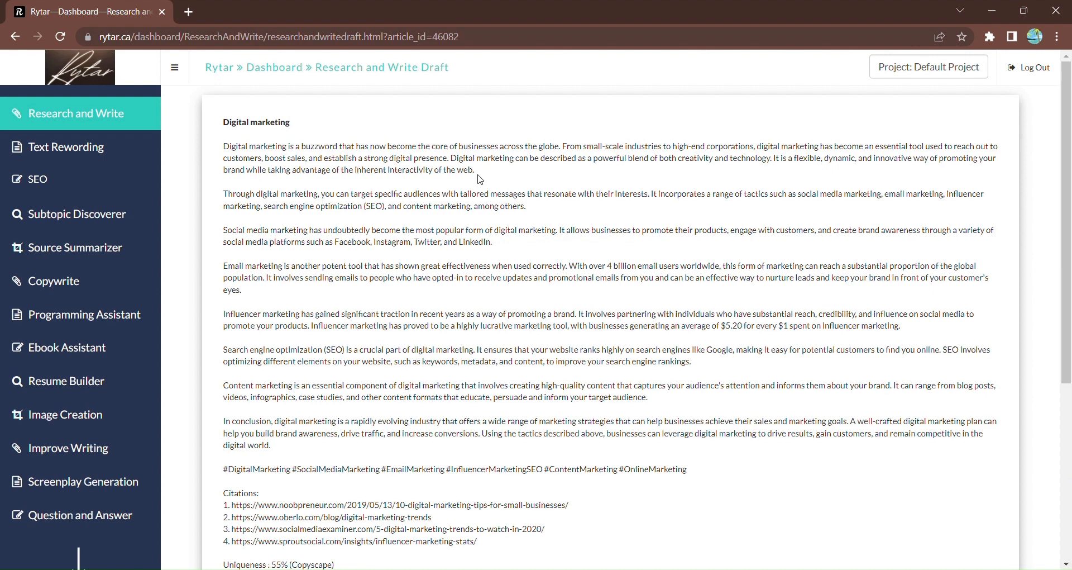
mouse_move(714, 509)
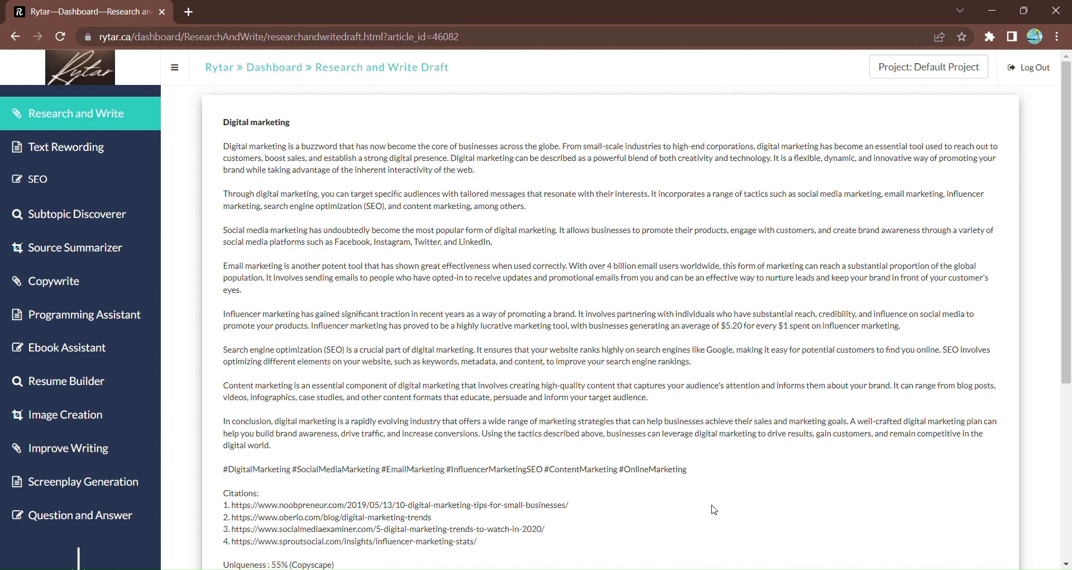
scroll(down, 3)
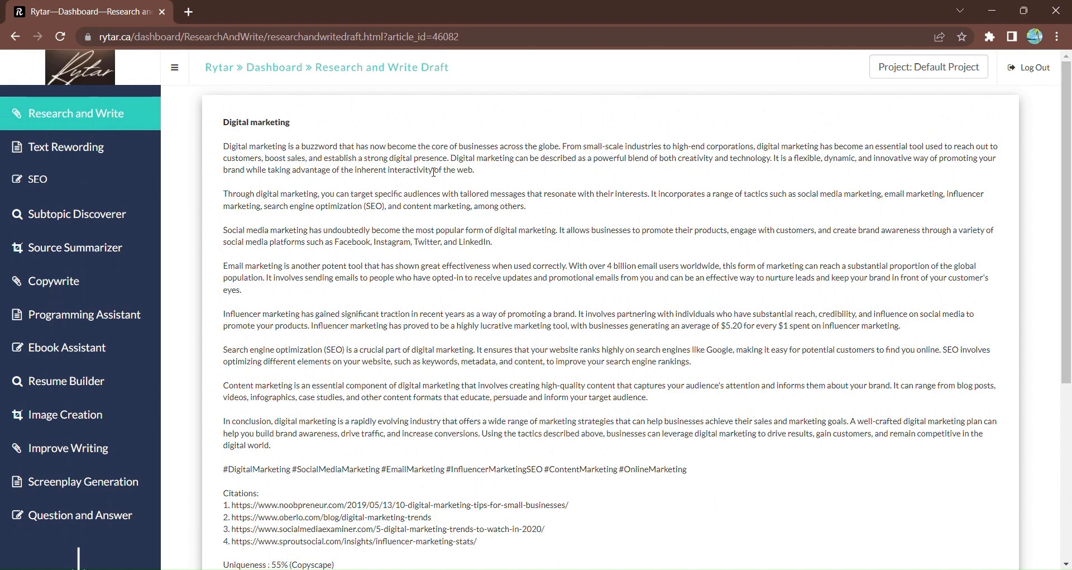
click(66, 147)
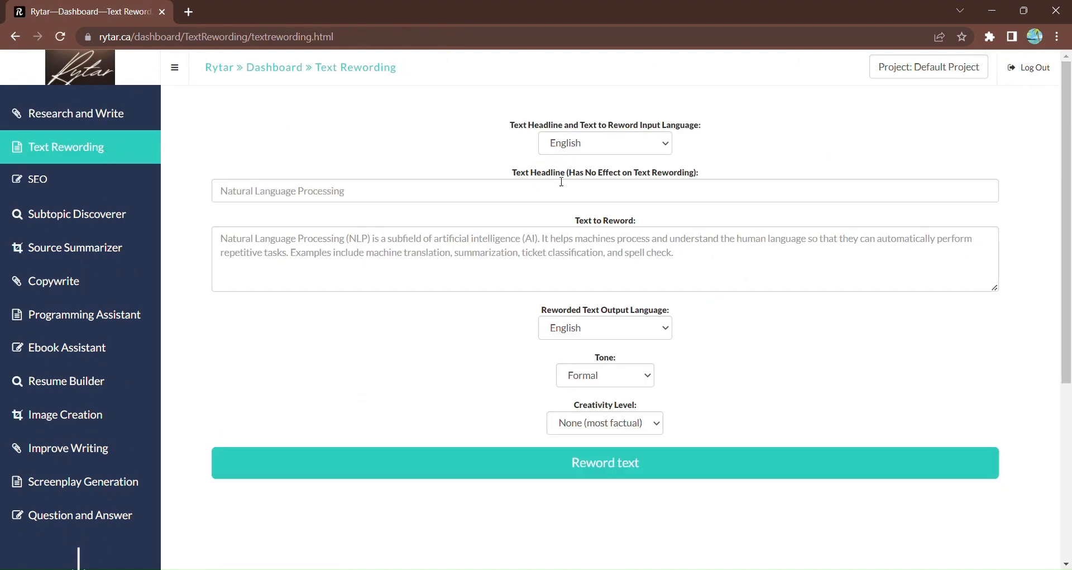
- Reword the Digital marketing intro paragraph in an Informal tone and view the saved rewording
text(digital marketing)
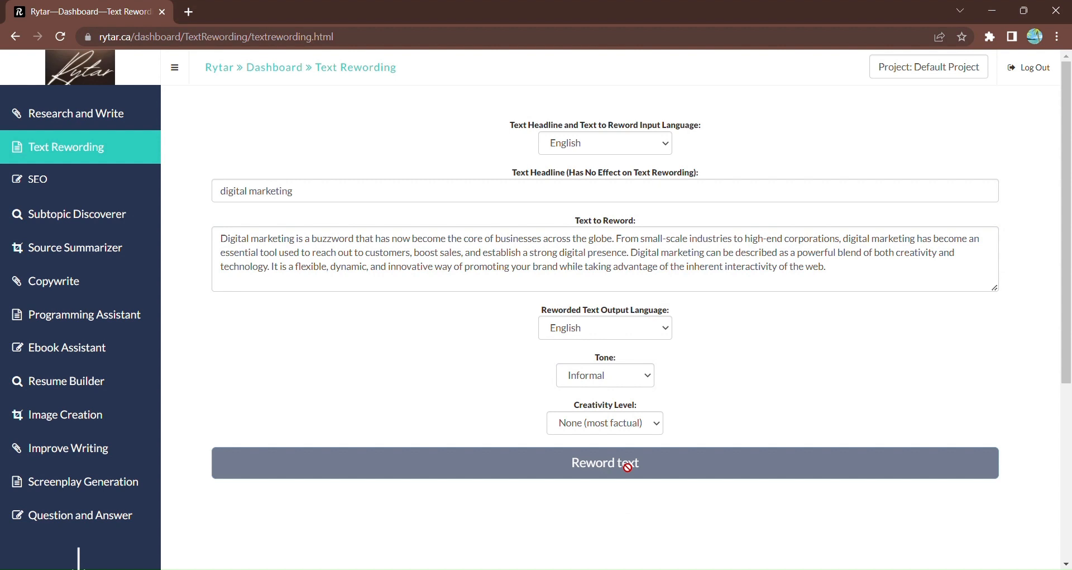
click(604, 461)
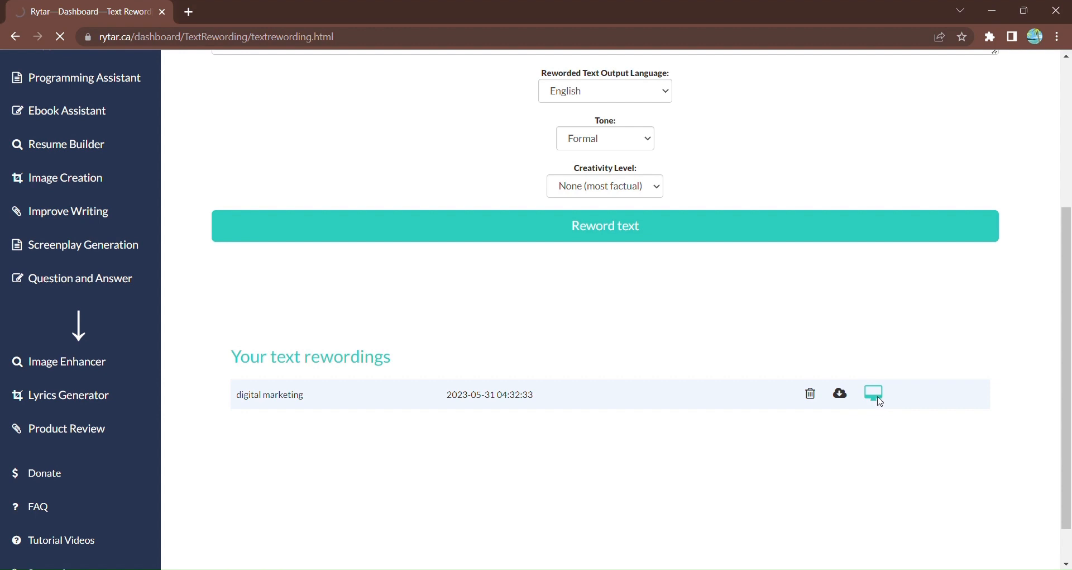
click(874, 394)
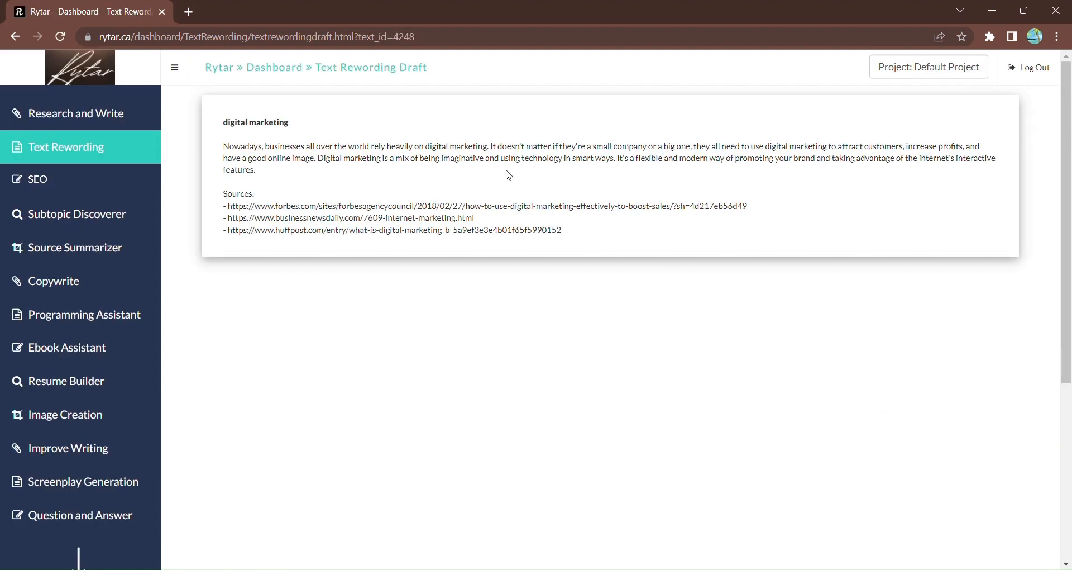
mouse_move(404, 362)
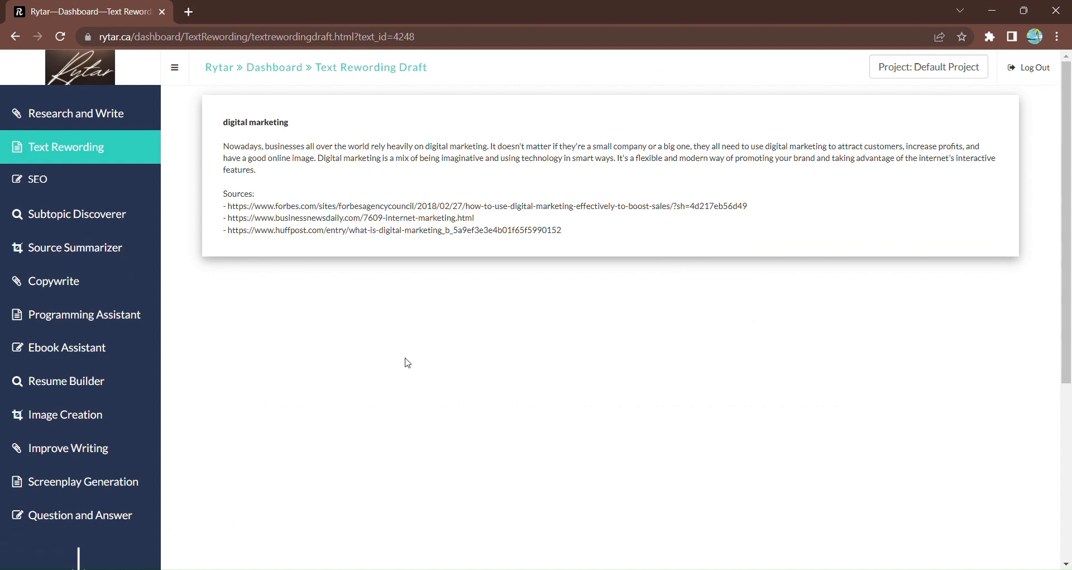
click(65, 147)
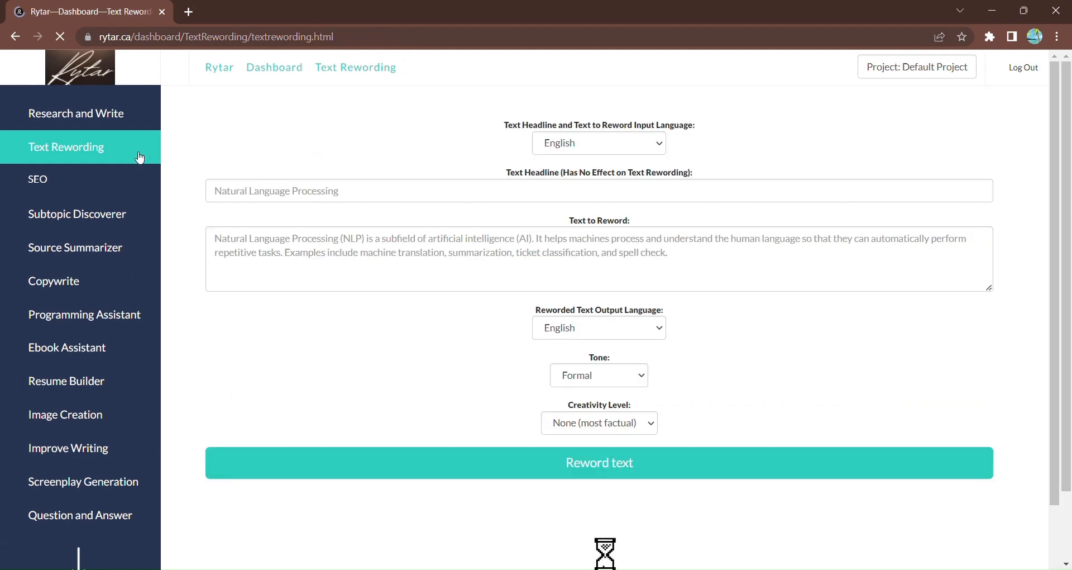
- Generate 10 SEO keywords for 'Digital marketing' and view the keyword list draft
click(38, 179)
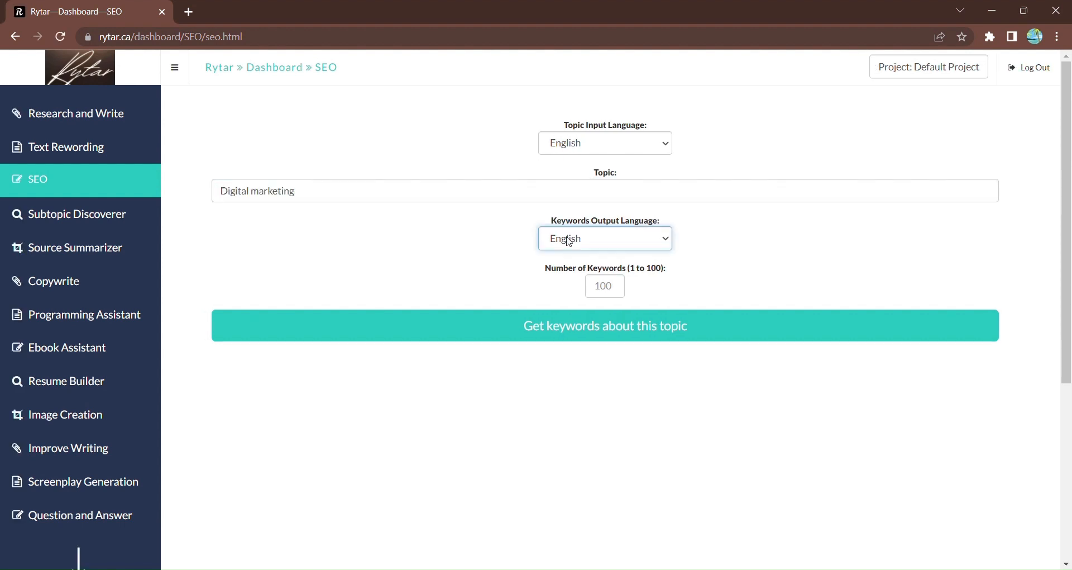
mouse_move(579, 303)
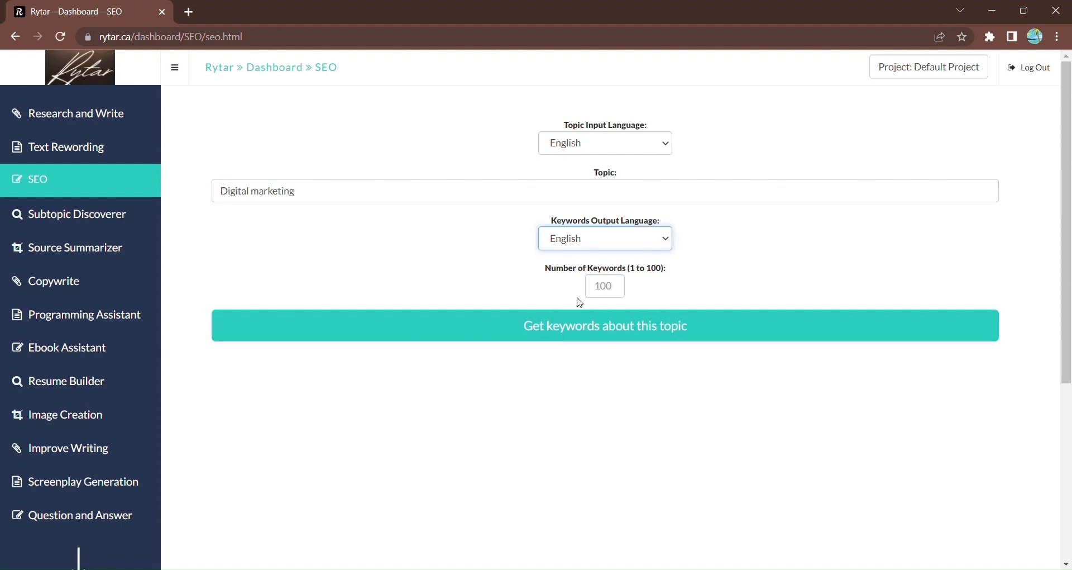
click(605, 285)
text(10)
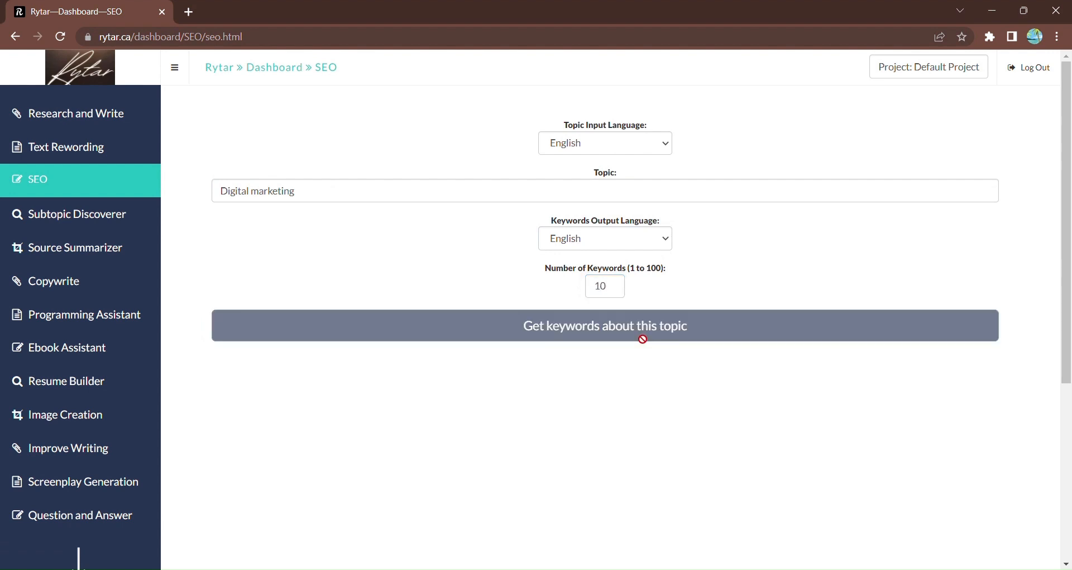
click(604, 326)
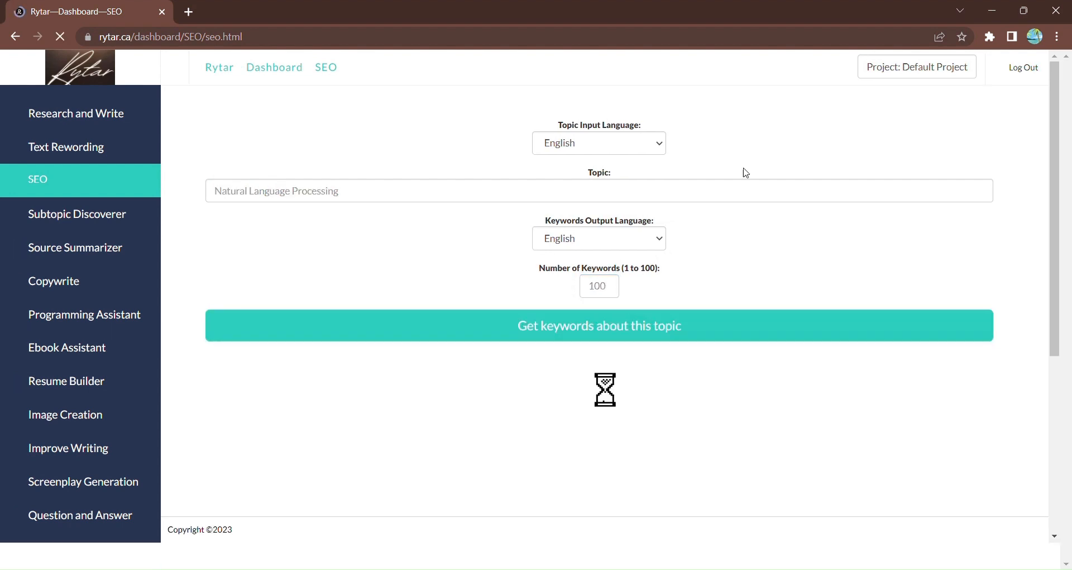
click(598, 325)
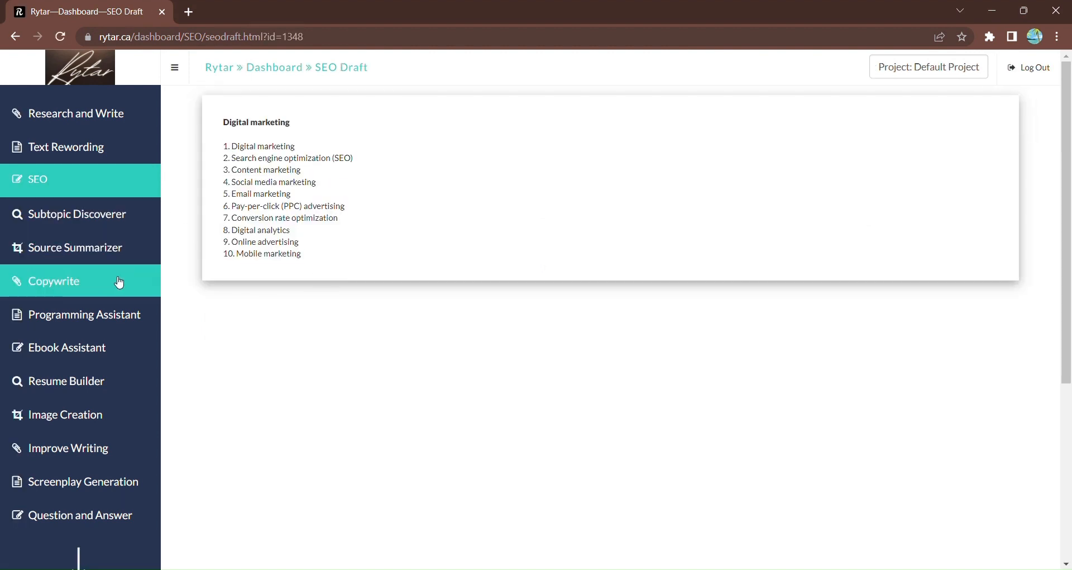
- Create an Informal 1000-word ebook outline on 'Search engine optimization VS Social media management' and review it
click(66, 346)
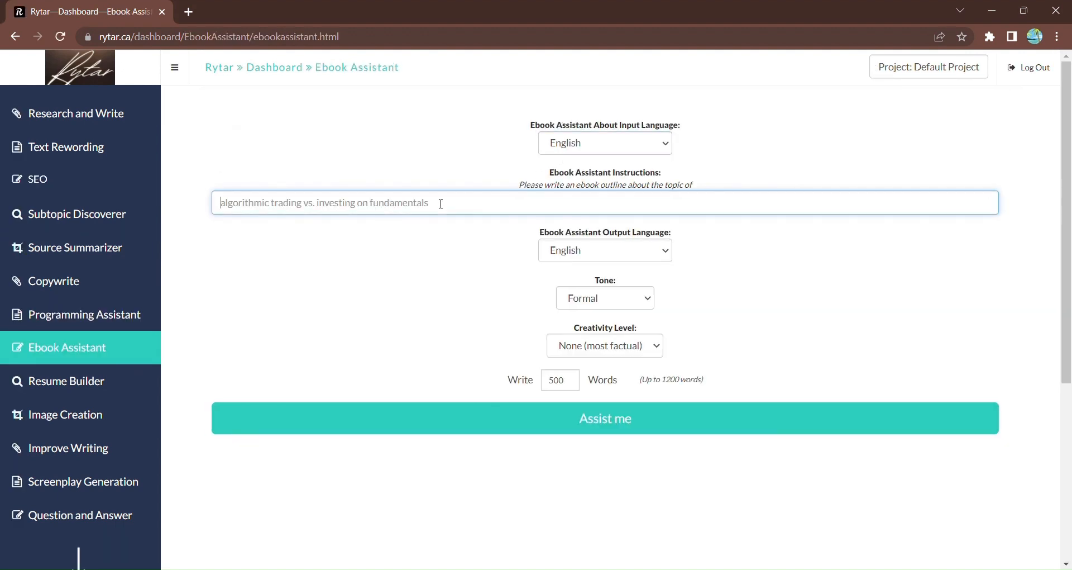
text(Search engine optimization VS Social media management)
click(560, 380)
text(1000)
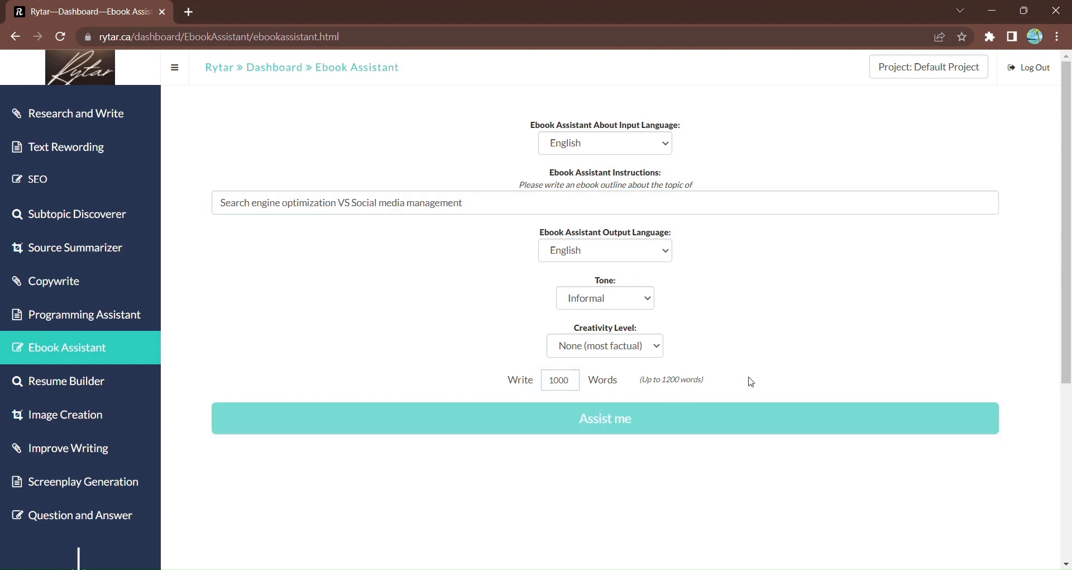
click(604, 418)
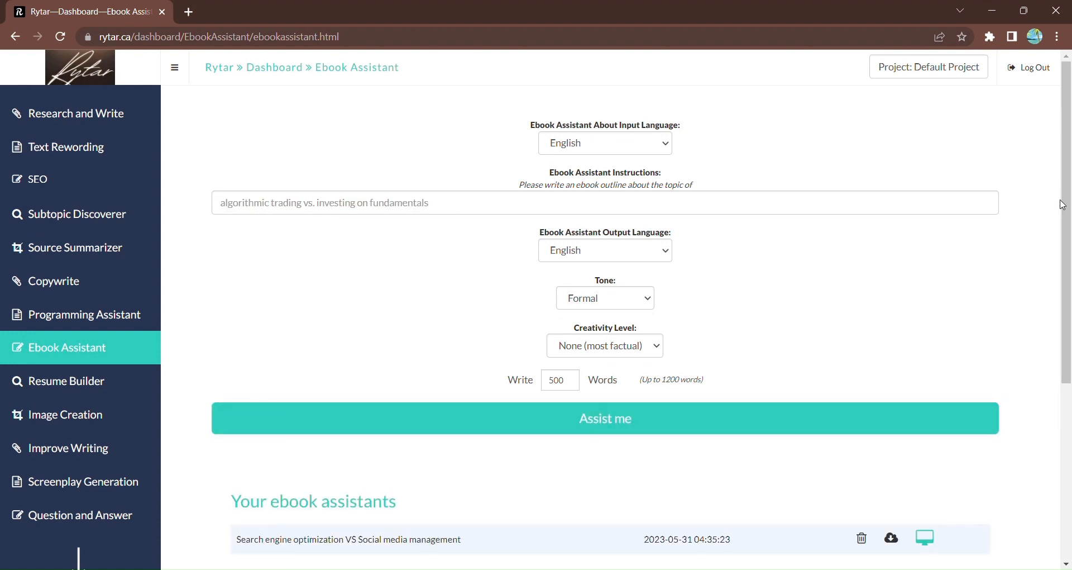
click(605, 418)
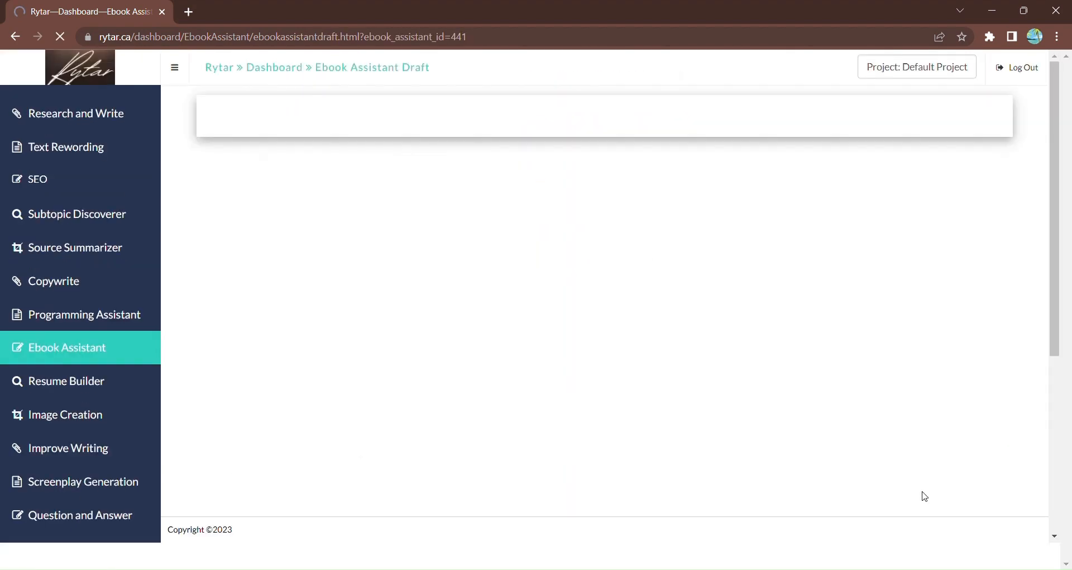
scroll(down, 3)
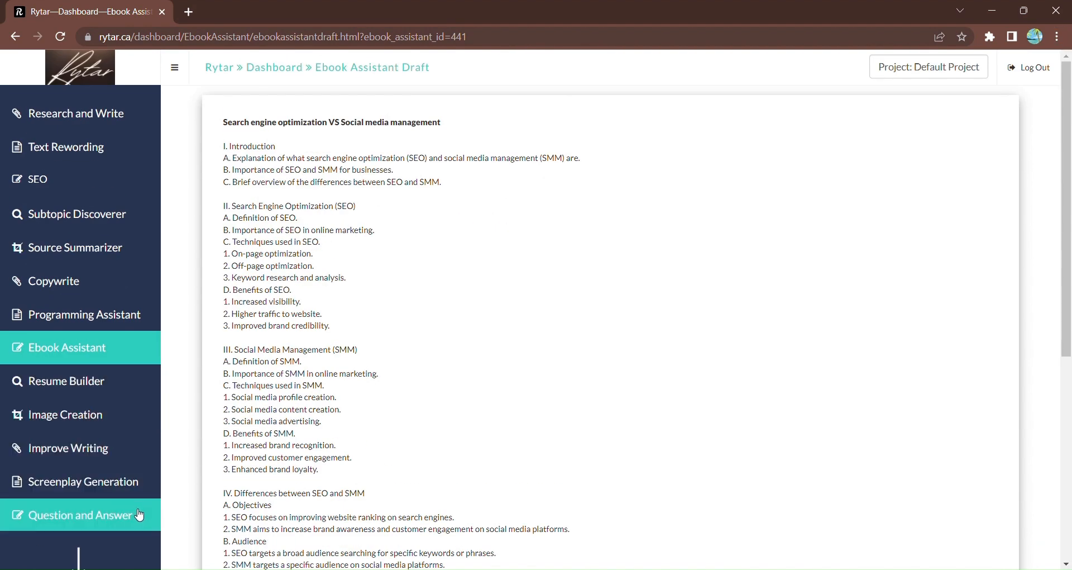
- Get an Informal answer to 'what is keyword research and analysis?' and view the saved draft
click(81, 514)
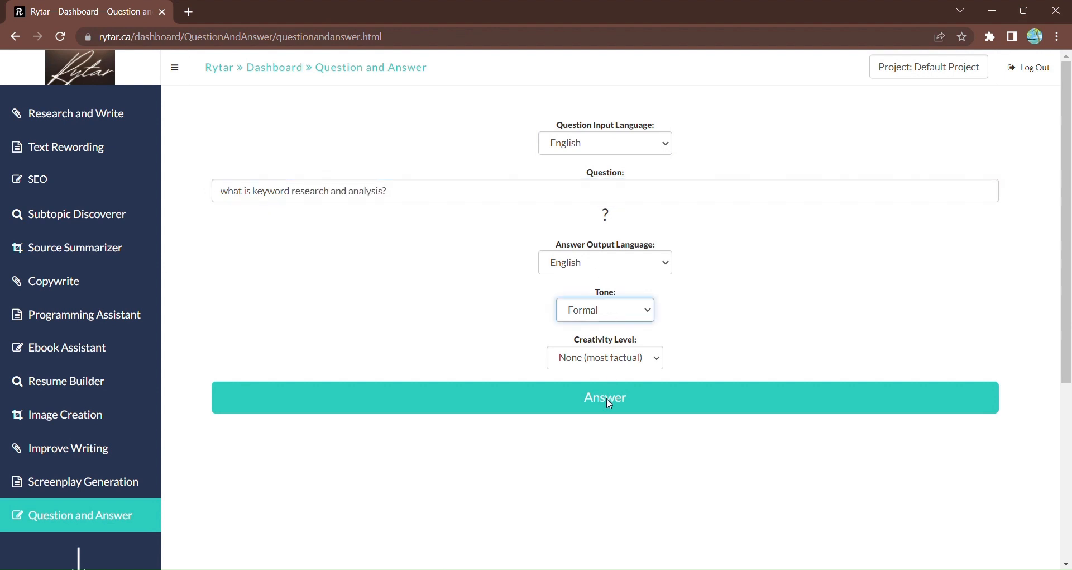
click(604, 309)
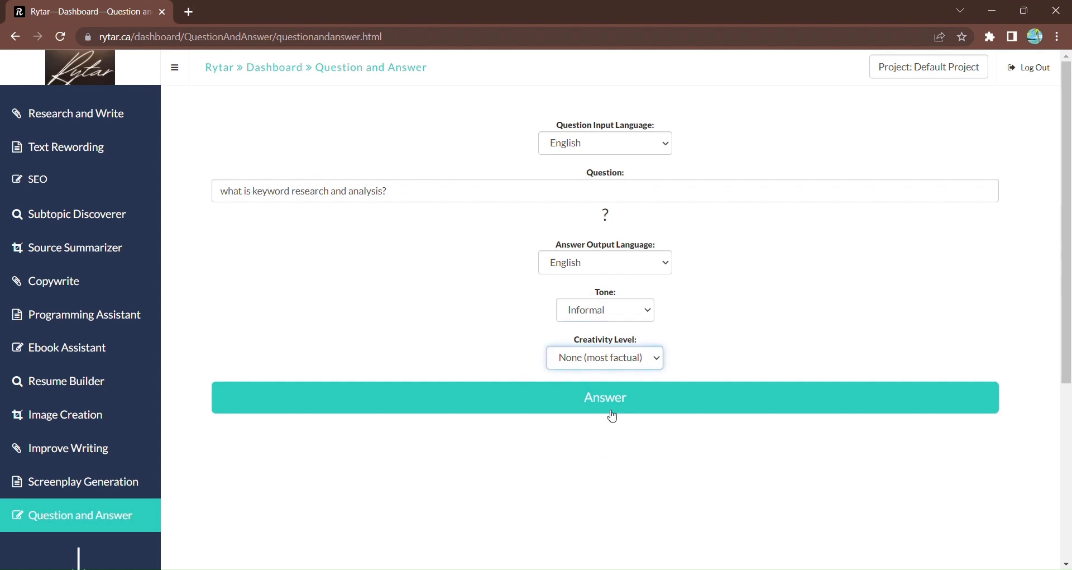
click(604, 397)
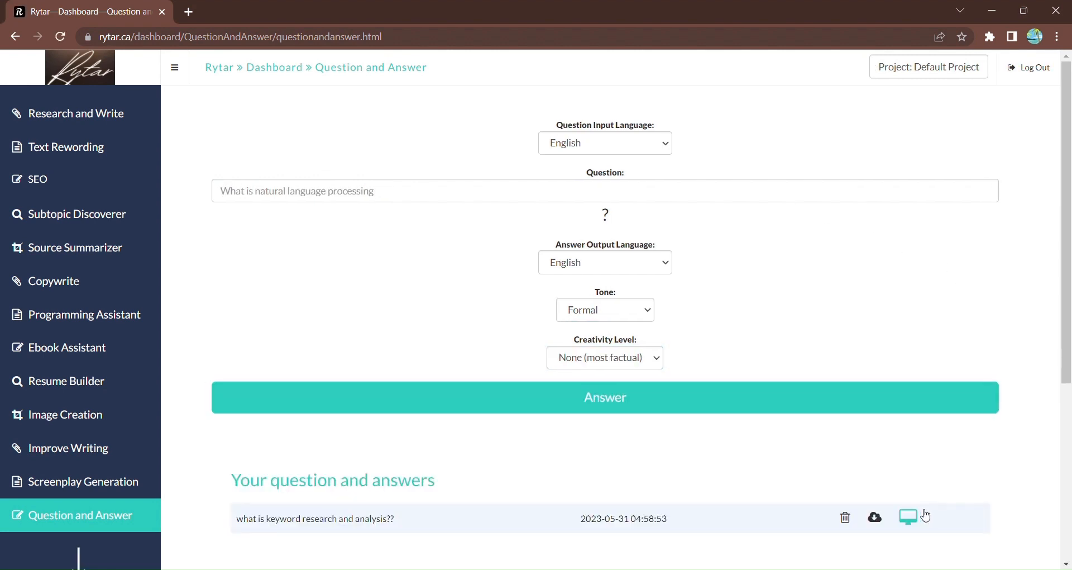
click(908, 517)
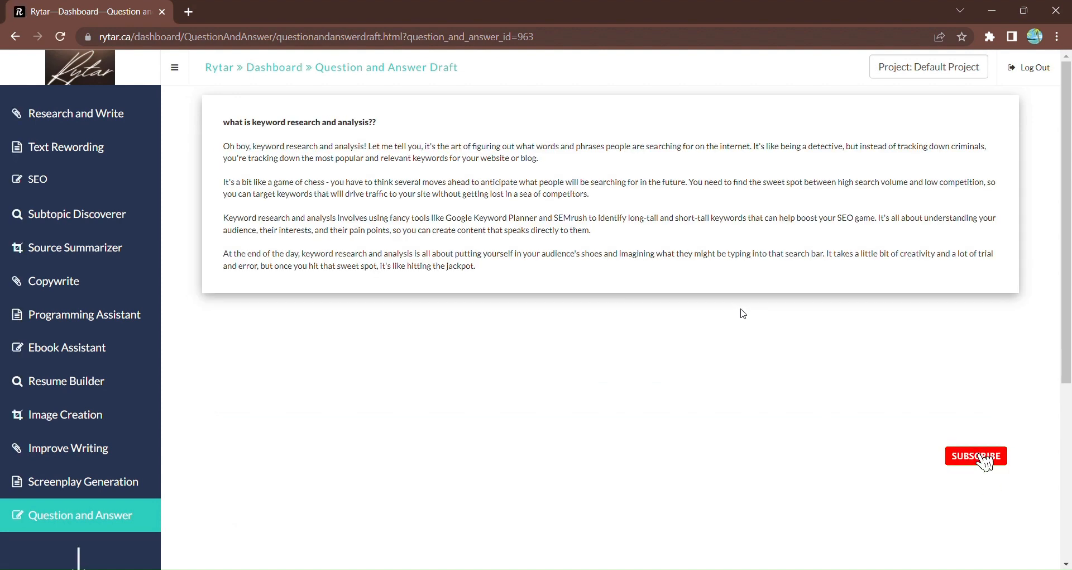
click(975, 455)
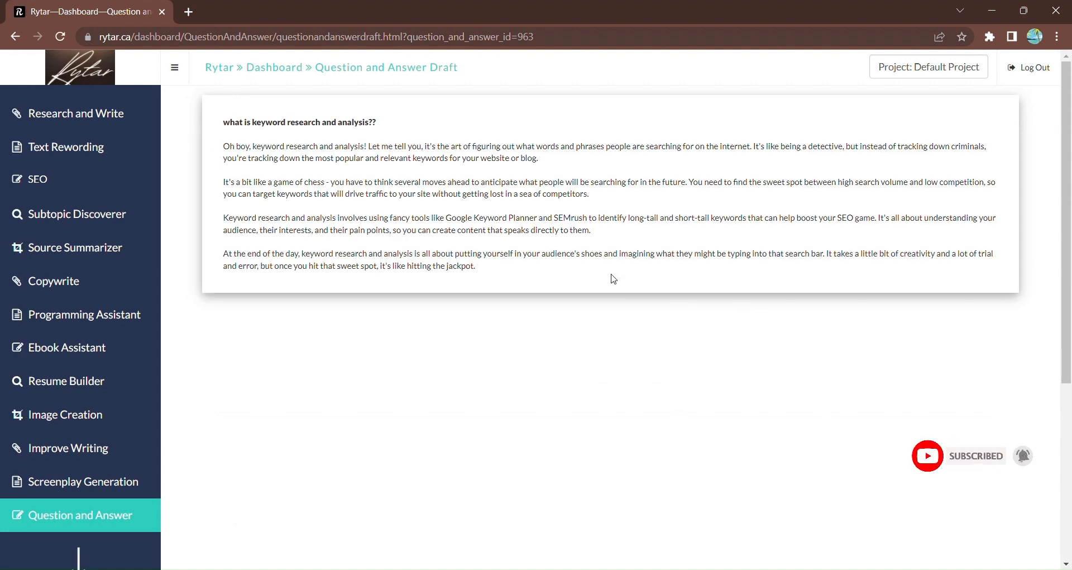